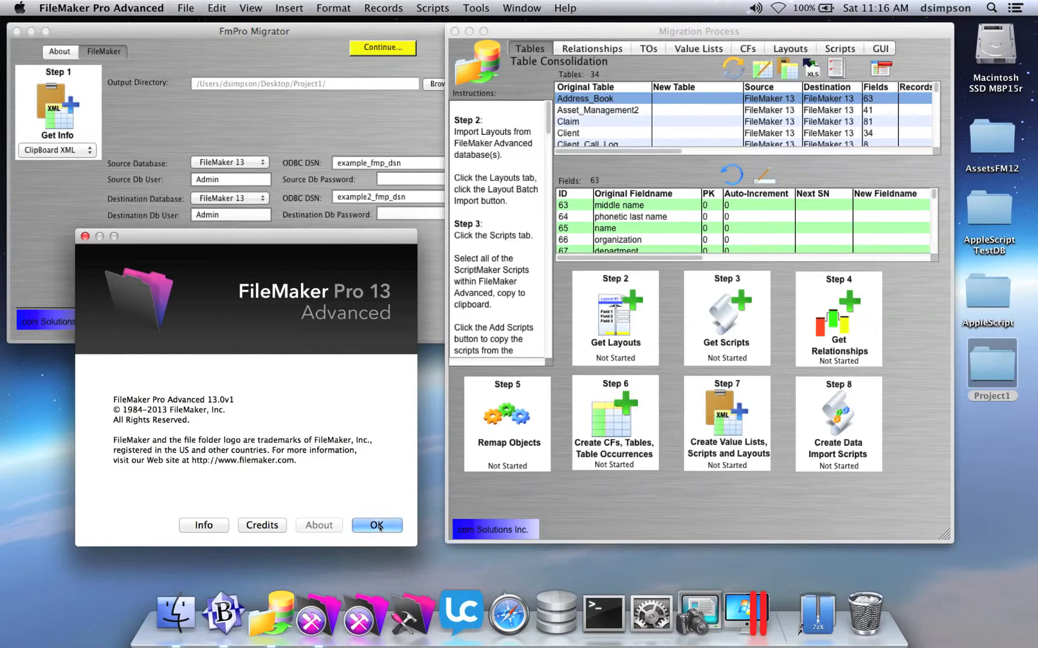
# Step: Dismiss the FileMaker Pro About dialog and bring the Migration Process window forward
pyautogui.click(375, 525)
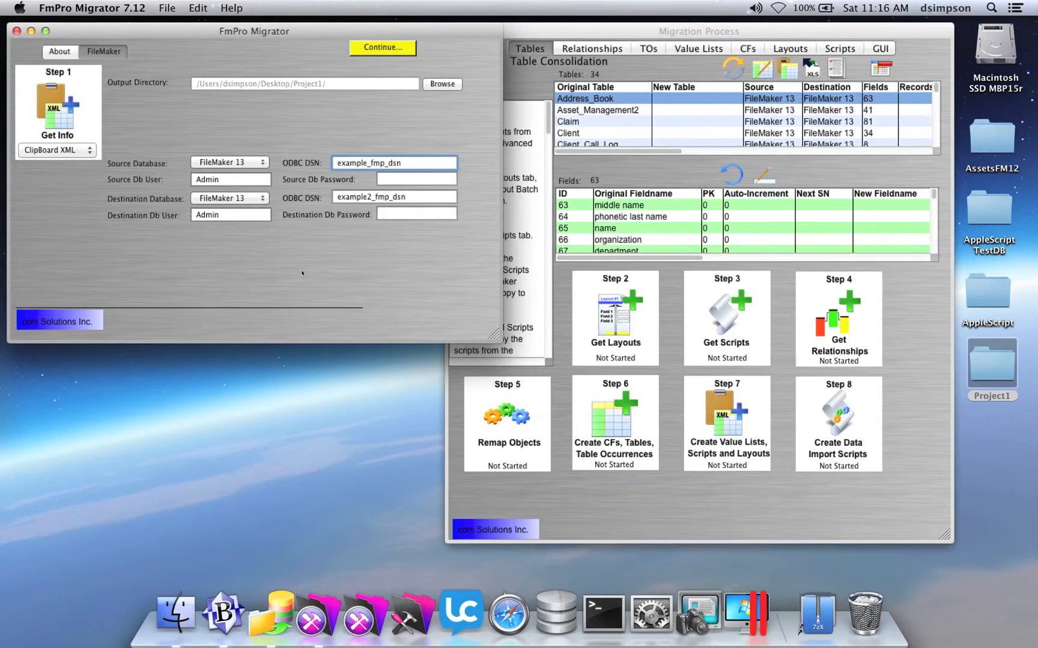
pyautogui.click(394, 162)
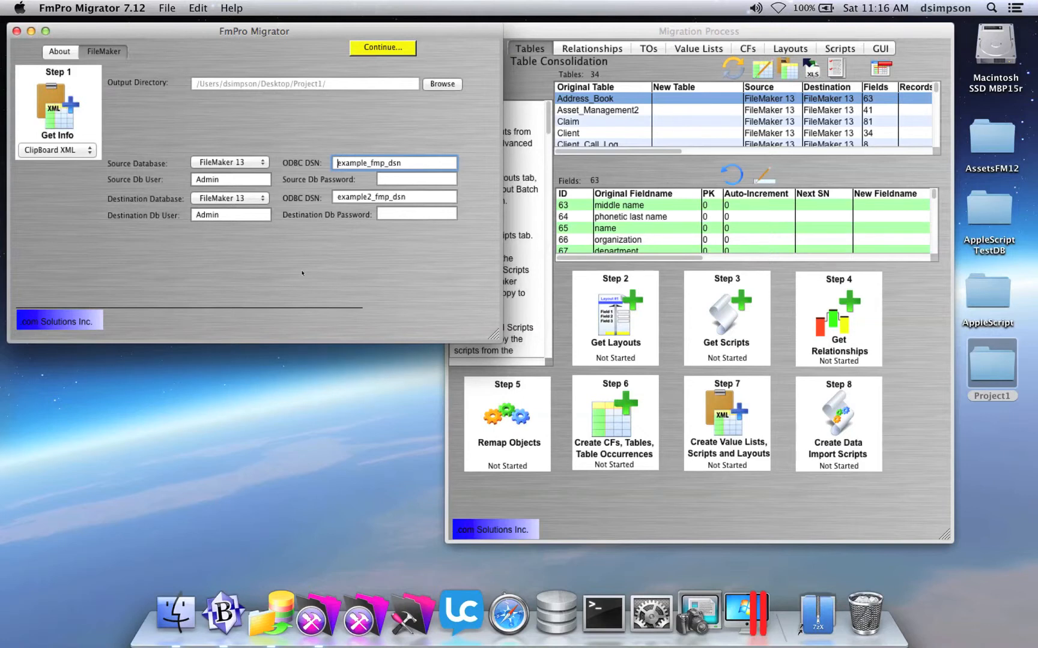
pyautogui.moveTo(633, 171)
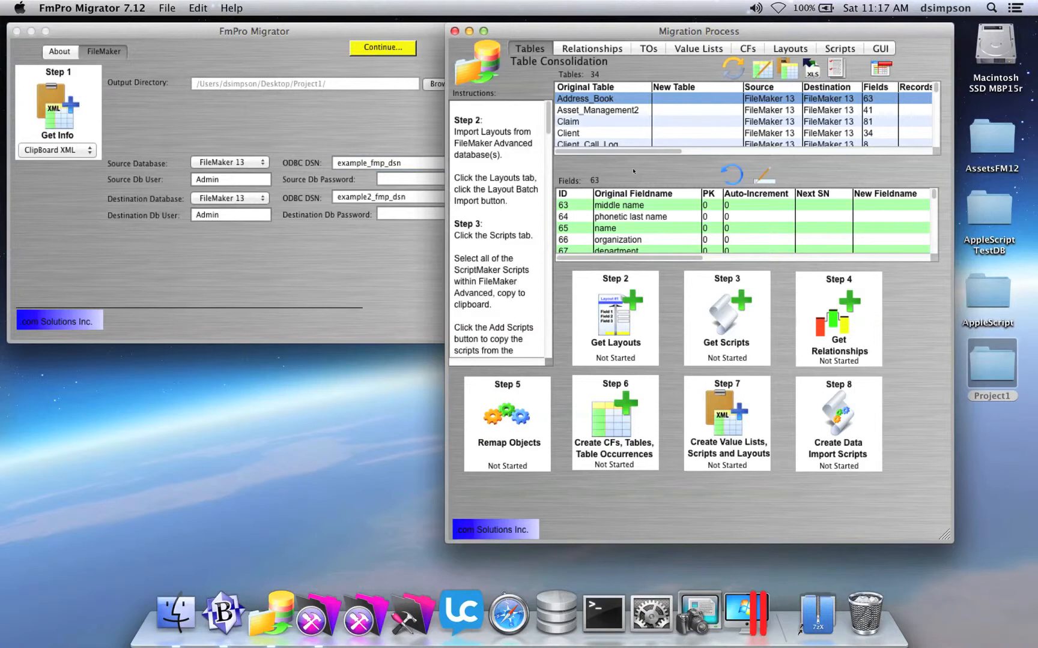
pyautogui.moveTo(632, 173)
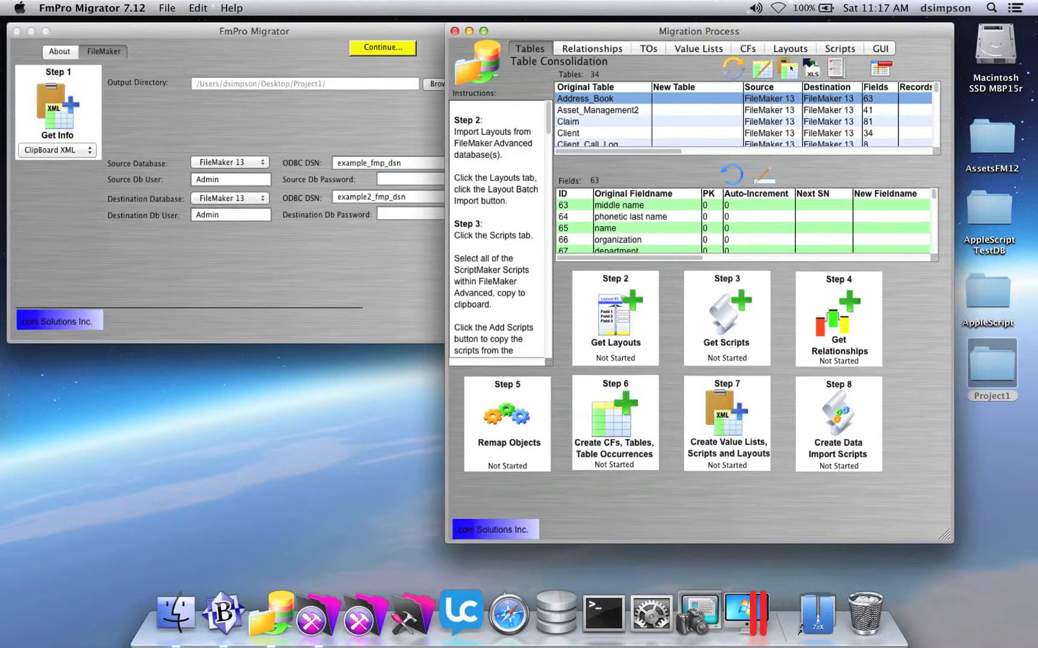
pyautogui.moveTo(788, 69)
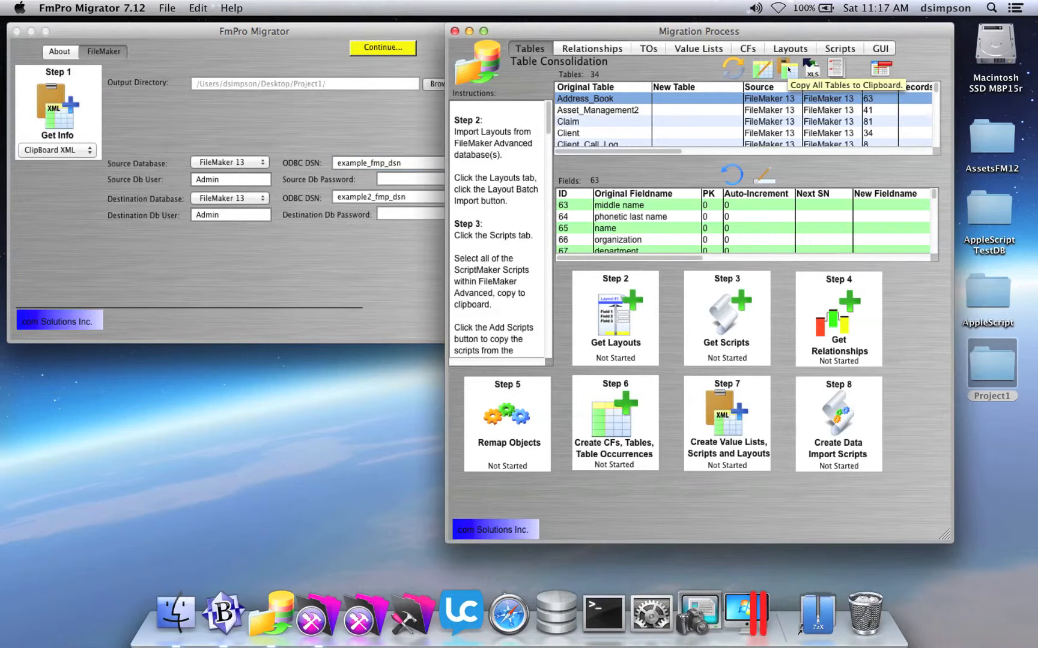
pyautogui.click(789, 68)
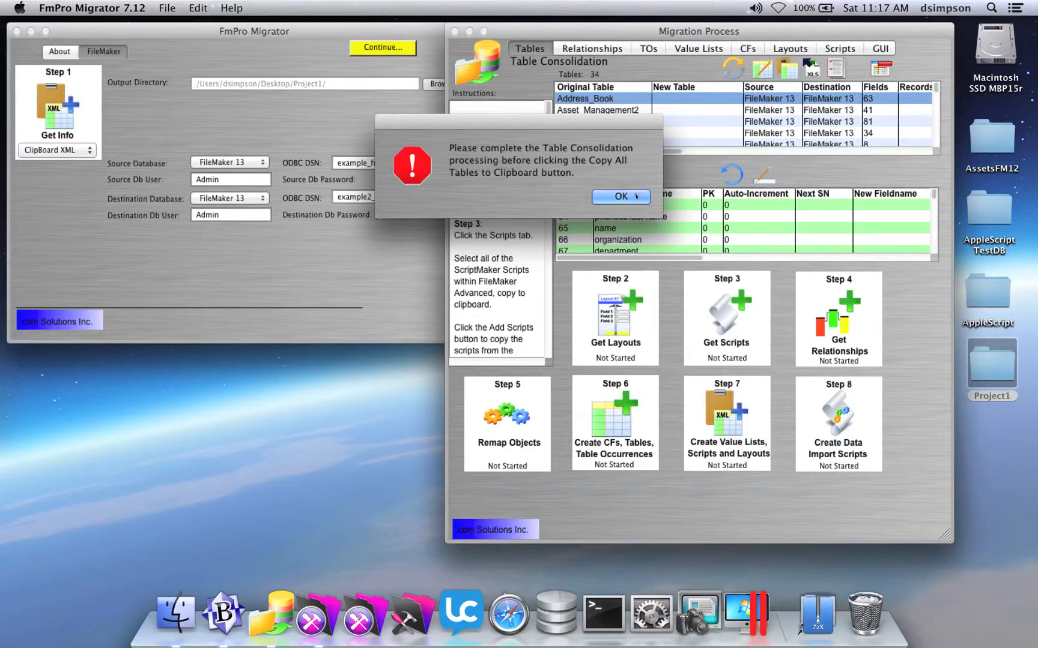
pyautogui.click(619, 196)
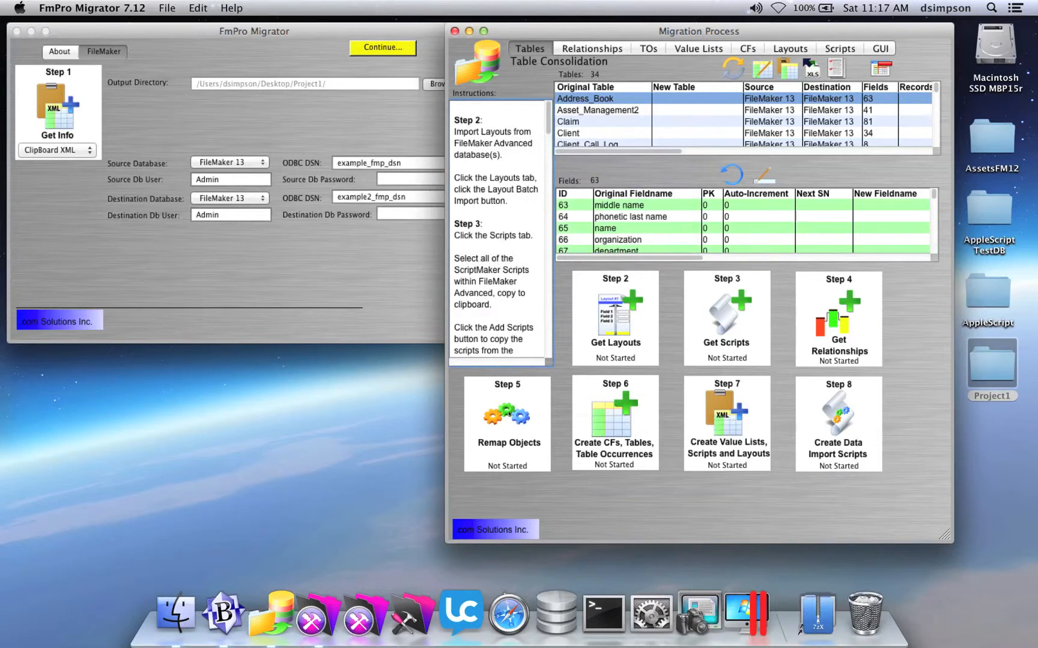
pyautogui.click(506, 420)
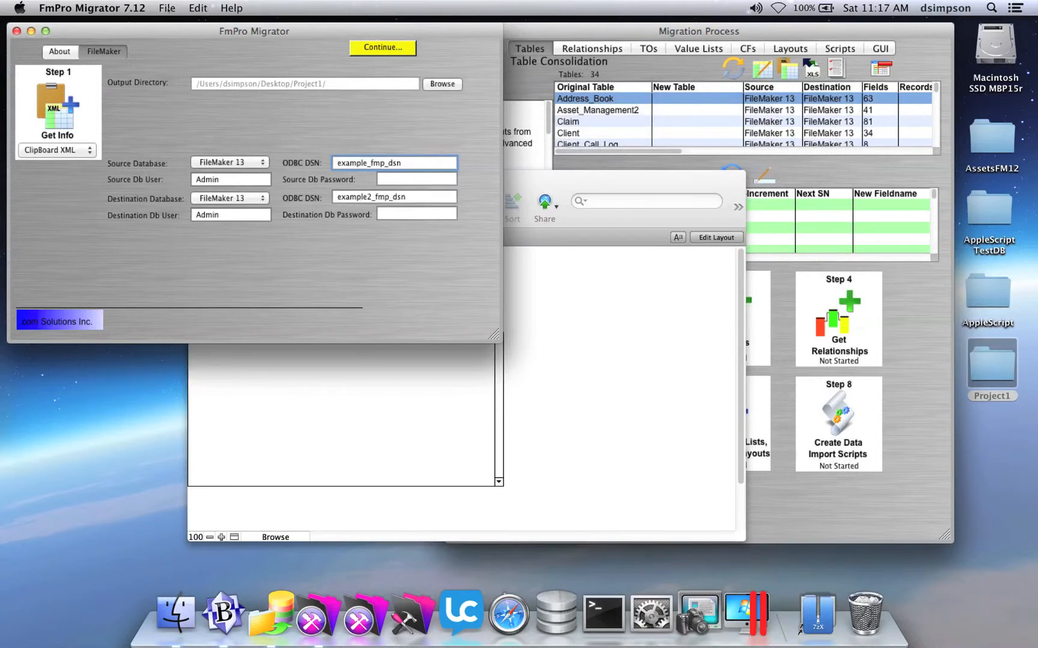
# Step: Open FmPro Migrator's File menu of export and migration commands
pyautogui.click(166, 8)
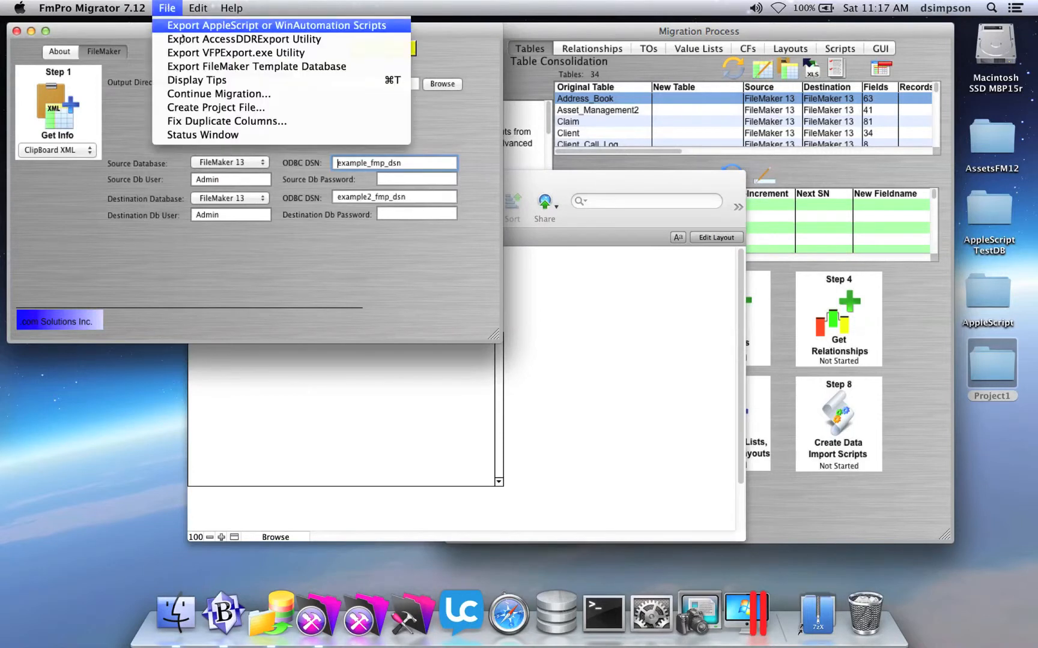
pyautogui.moveTo(256, 67)
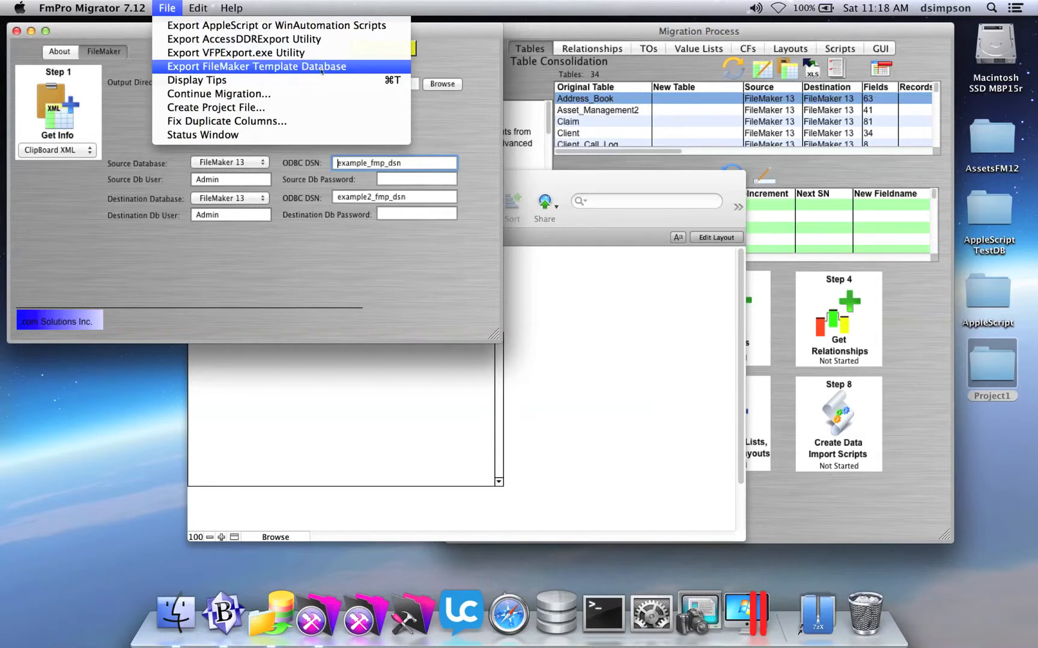
pyautogui.moveTo(329, 80)
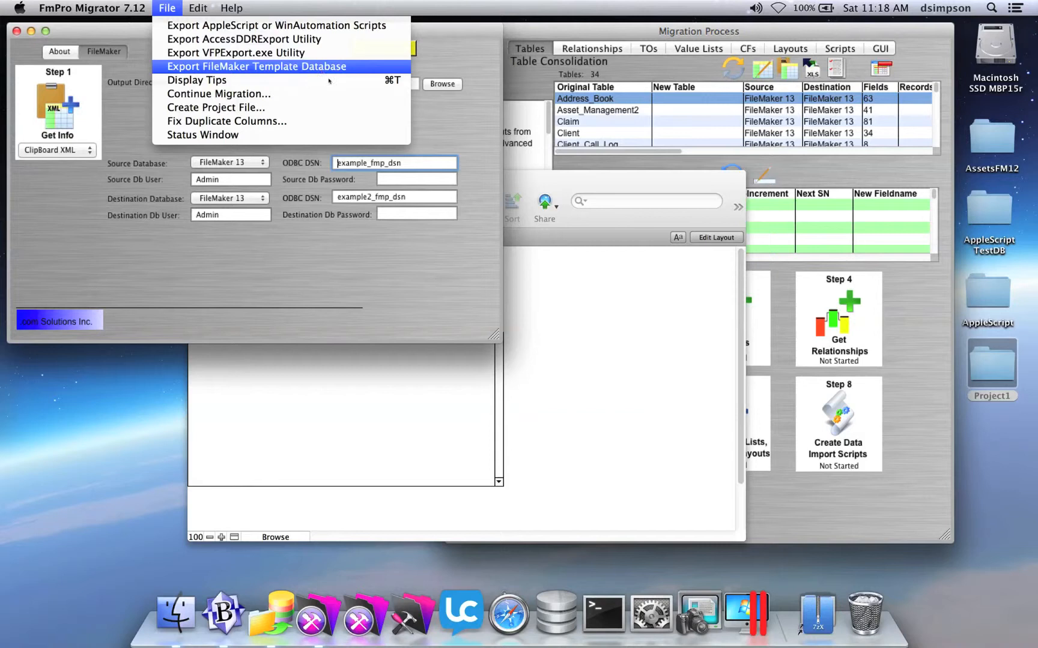
# Step: Choose Export FileMaker Template Database to create the template database in FileMaker Pro Advanced
pyautogui.click(254, 66)
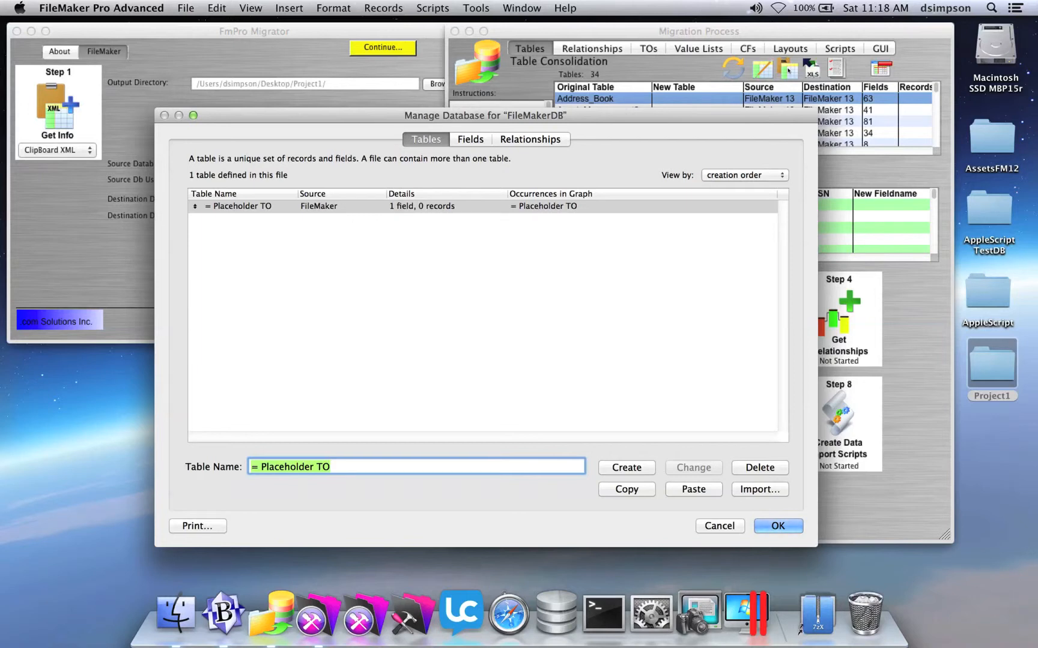
pyautogui.moveTo(653, 420)
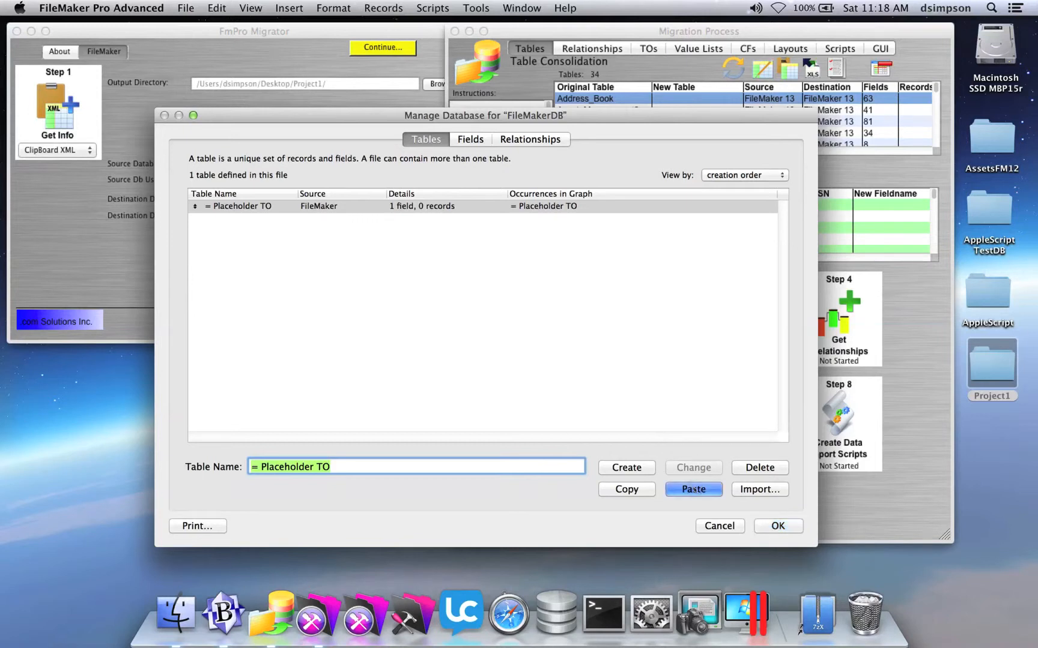
# Step: Paste the copied table definitions into FileMakerDB's Manage Database Tables list
pyautogui.click(692, 490)
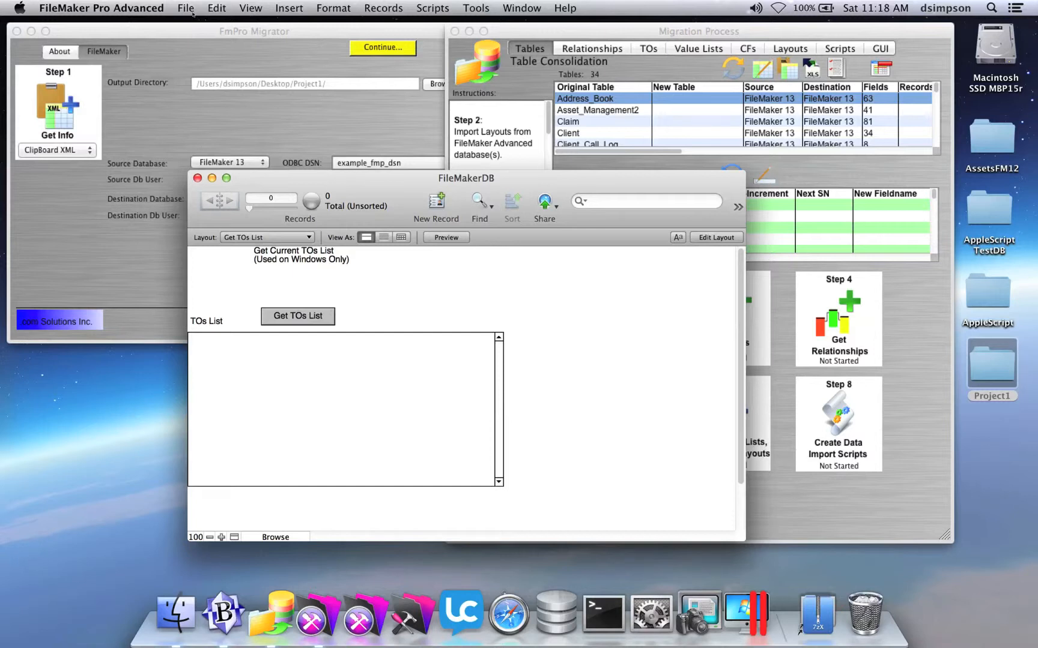
# Step: Delete all layouts below Get TOs List in Manage Layouts and confirm
pyautogui.click(184, 7)
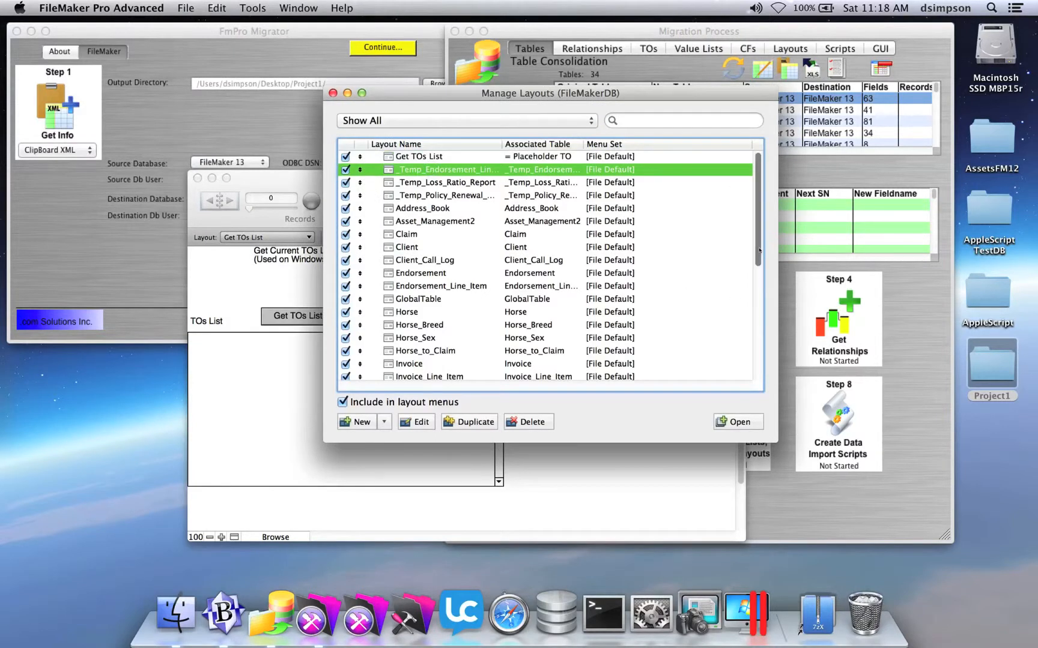
pyautogui.scroll(-3)
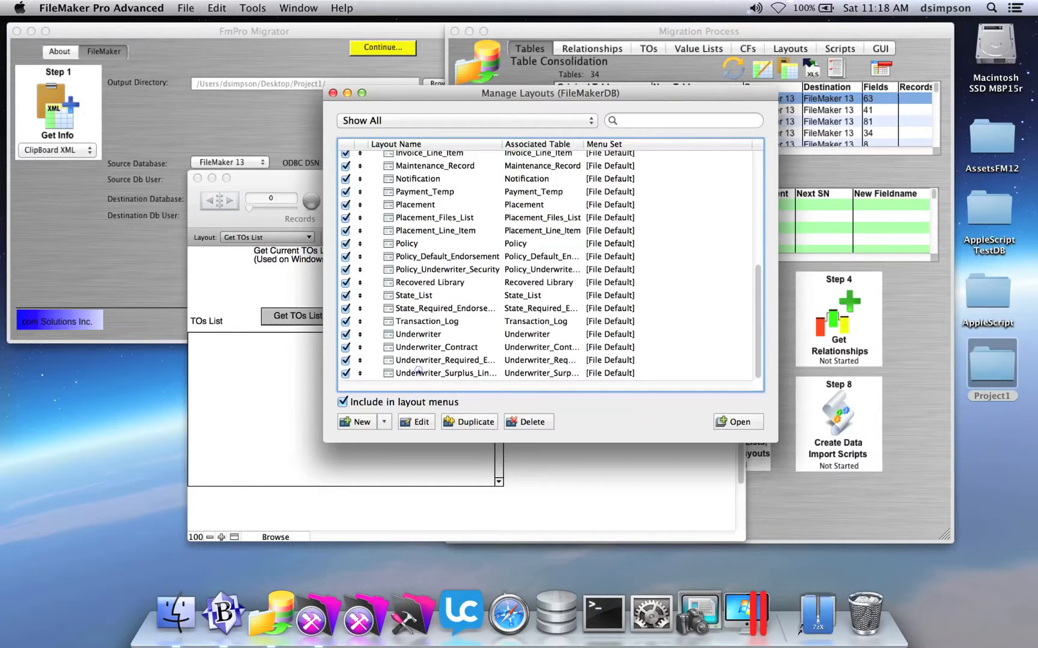
pyautogui.click(533, 422)
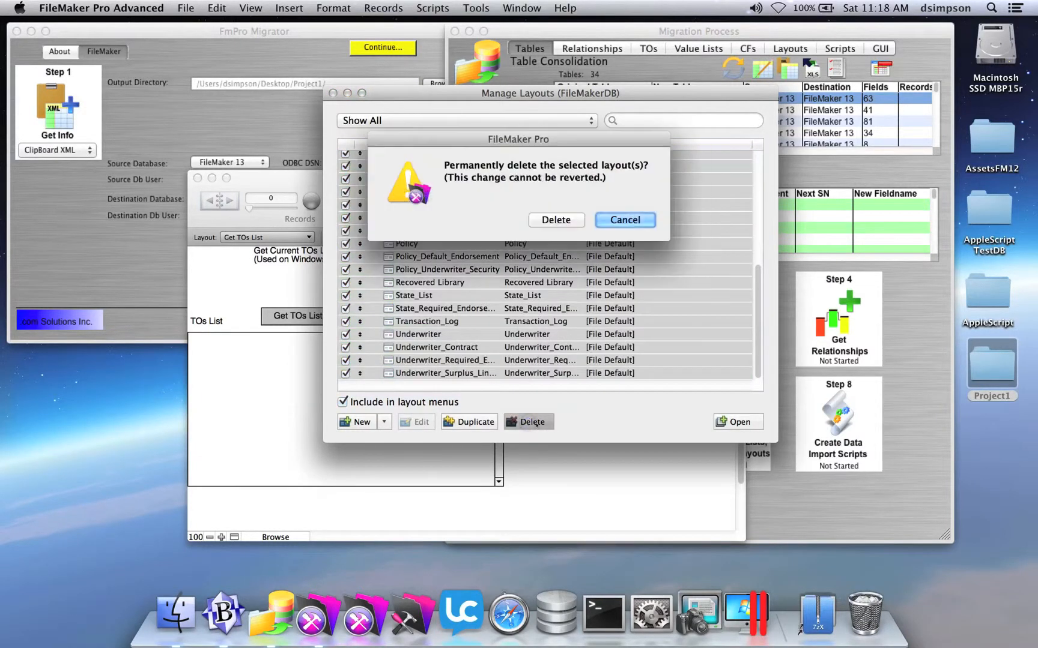
pyautogui.click(556, 220)
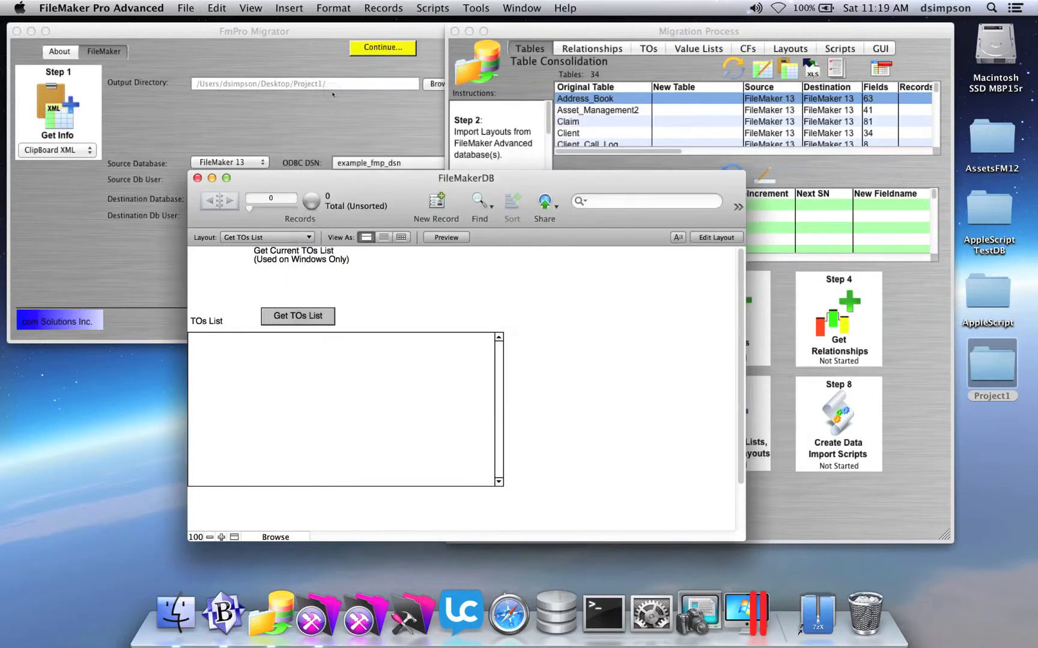
pyautogui.moveTo(572, 393)
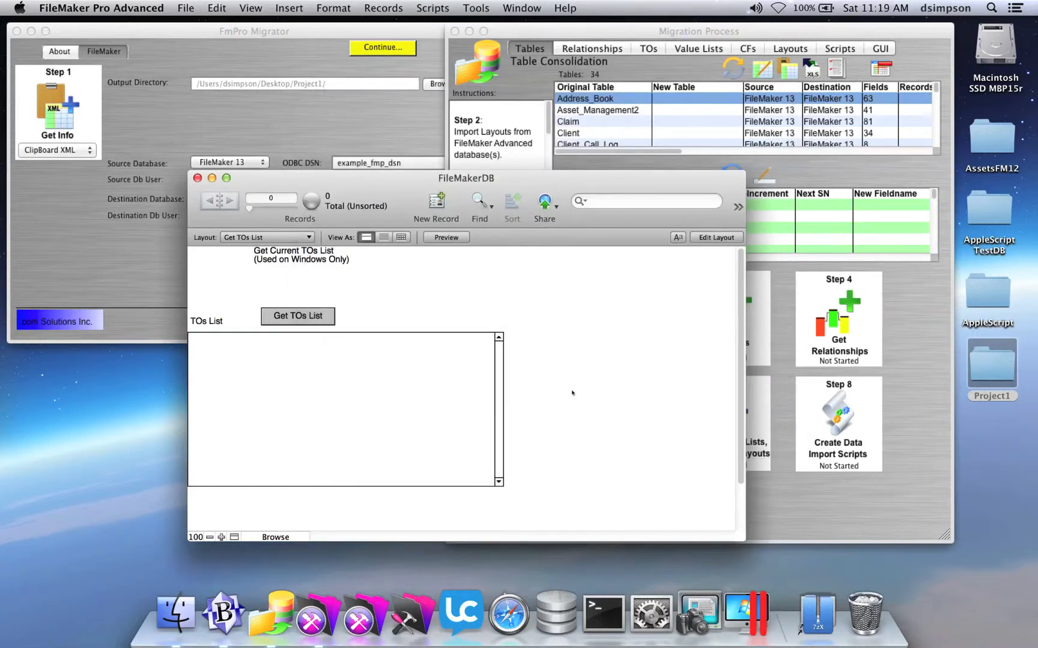